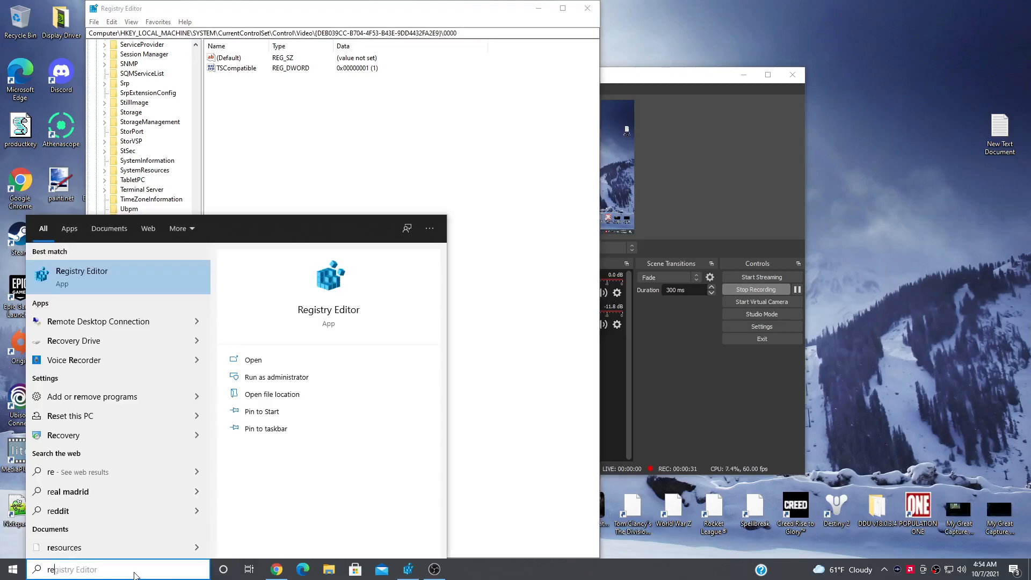
mouse_move(102, 276)
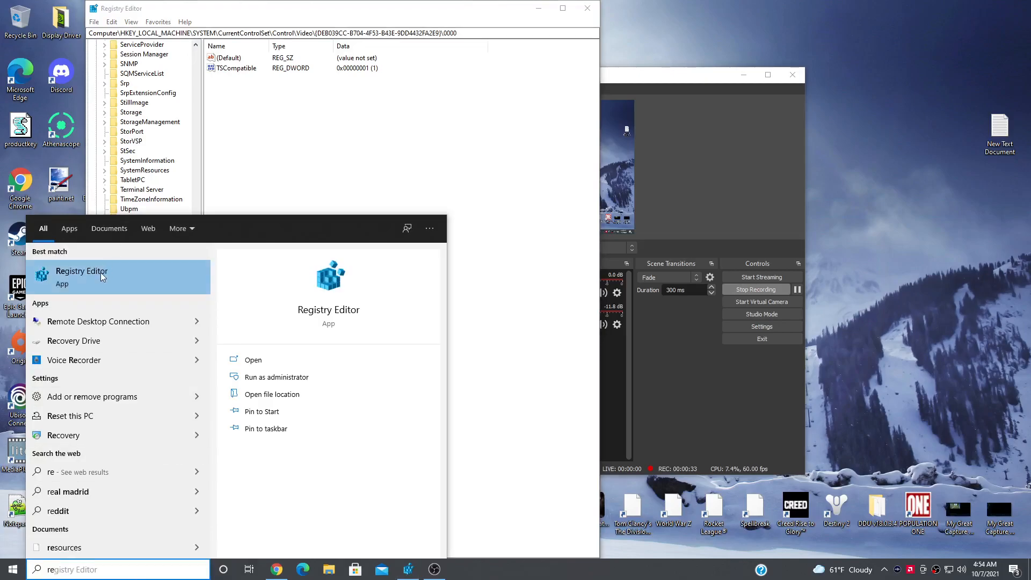
Launch Registry Editor from the 'regedit' search result beside the Notepad version note.
right_click(82, 276)
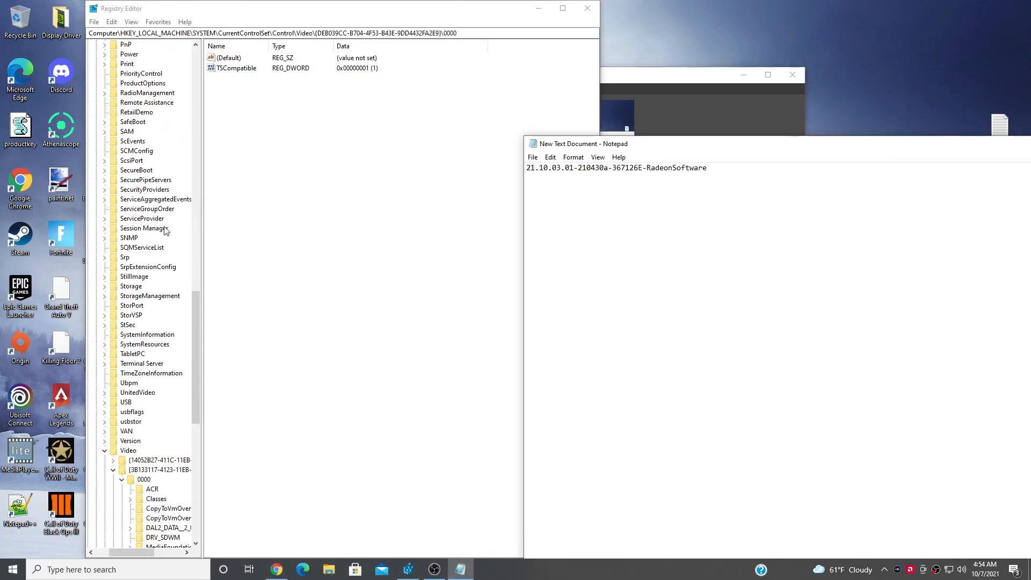
Maximize Registry Editor and scroll the tree to Control > Video > {3B133117-…} > 0000.
scroll(up, 3)
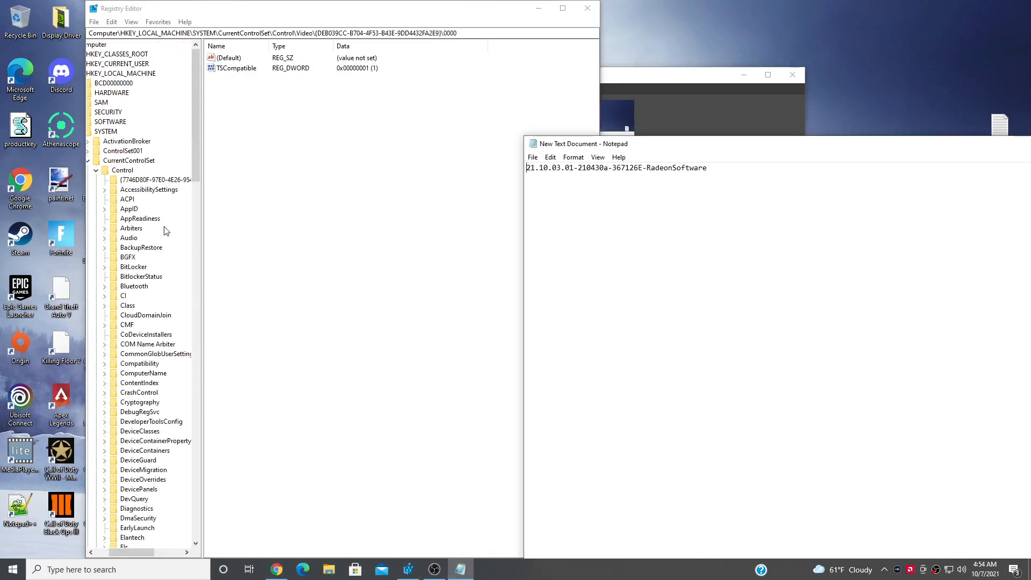
mouse_move(221, 234)
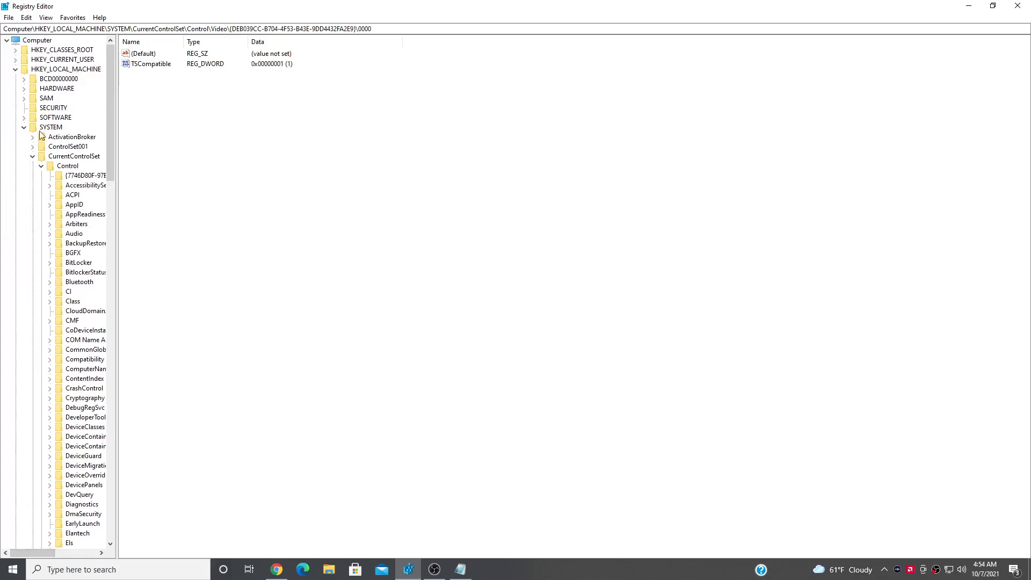
mouse_move(77, 168)
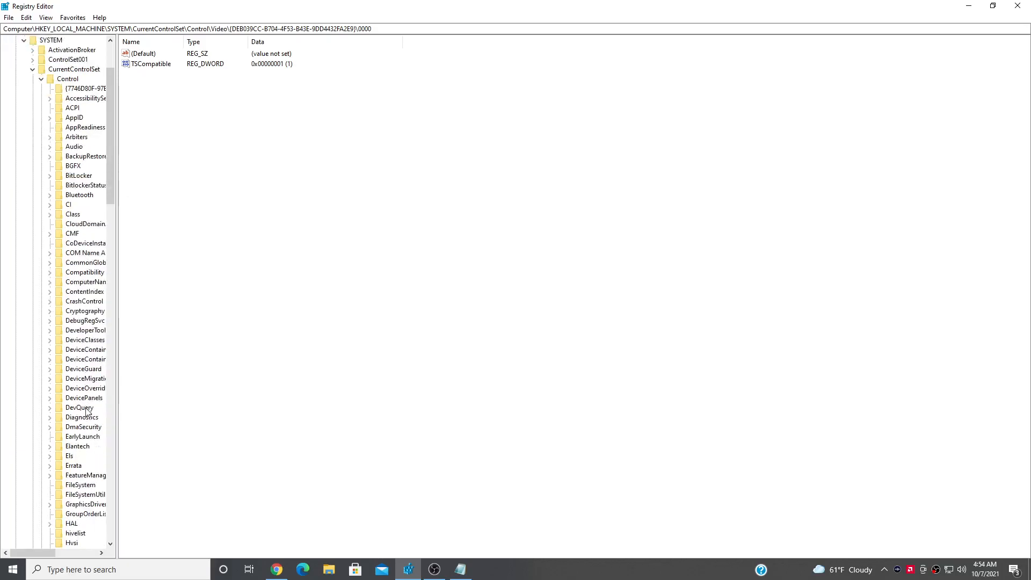
scroll(down, 3)
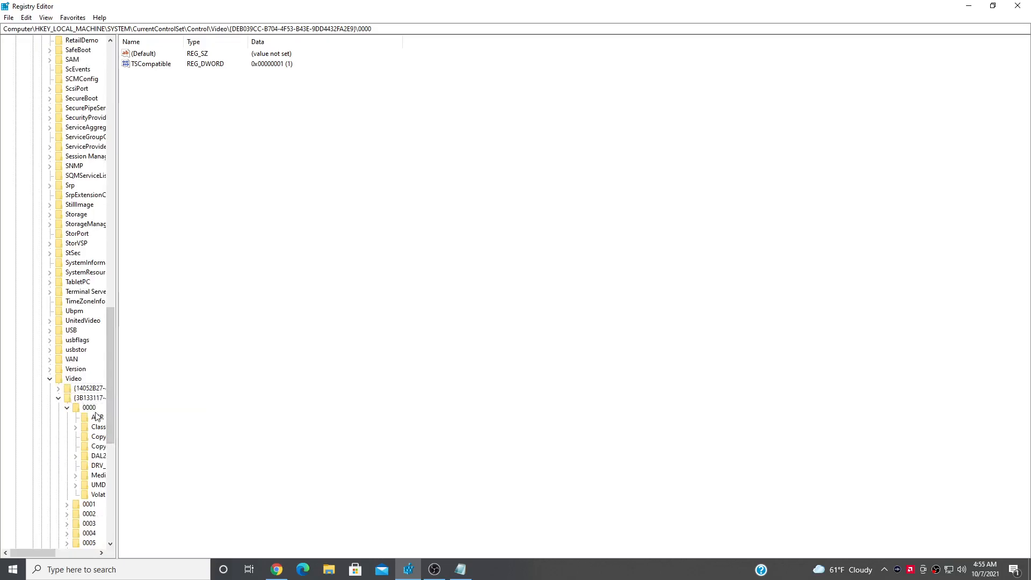
Select the adapter's 0000 key and bring up its ReleaseVersion string (21.20.03.01-210430a-367126E-RadeonSoftware) for editing.
click(89, 407)
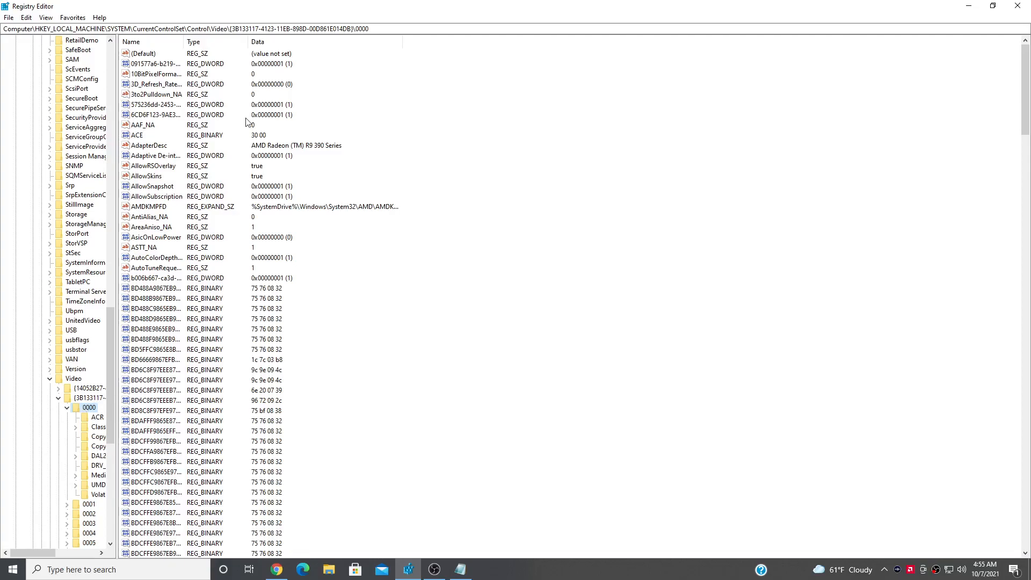
scroll(down, 3)
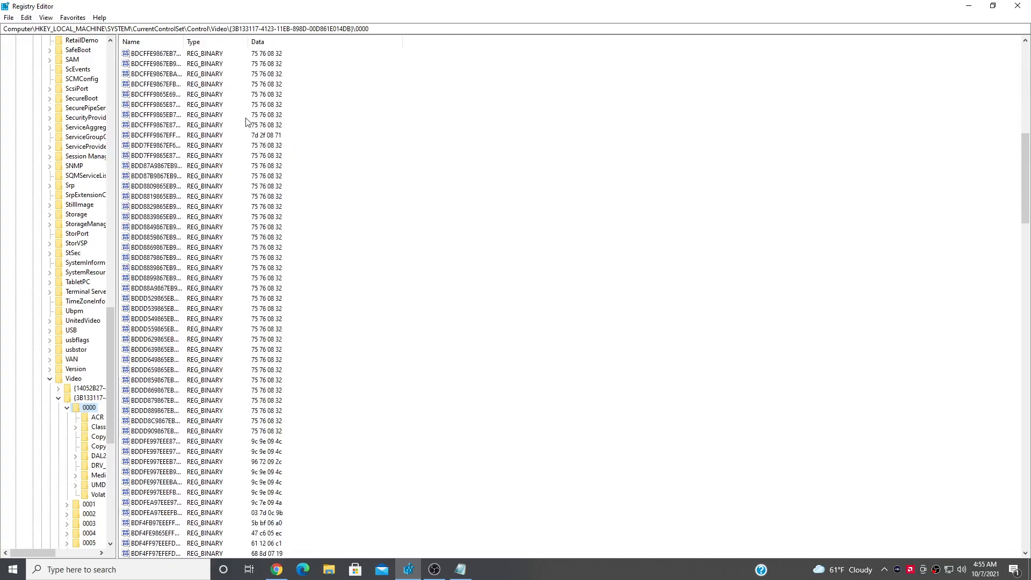
scroll(down, 3)
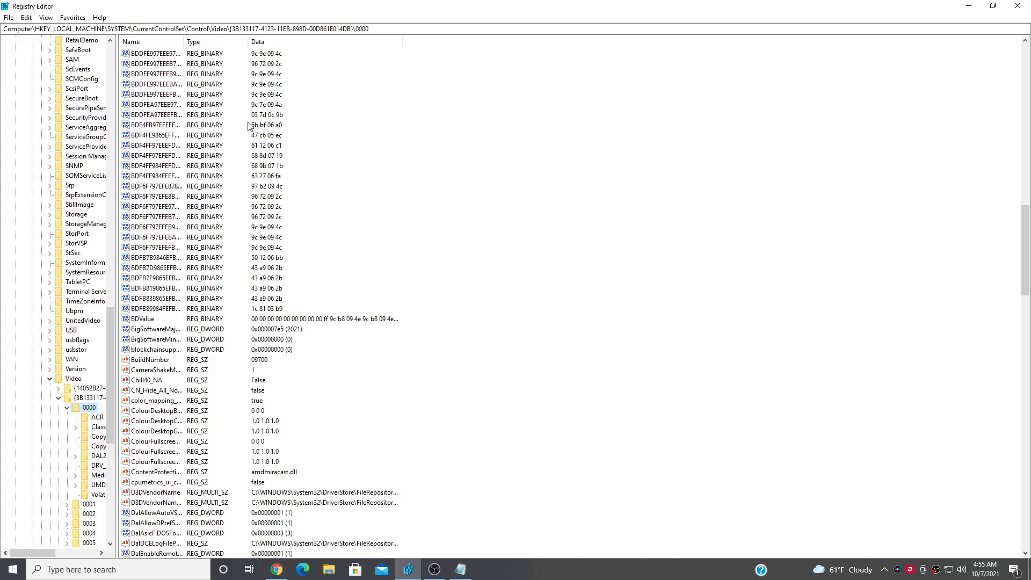
scroll(down, 3)
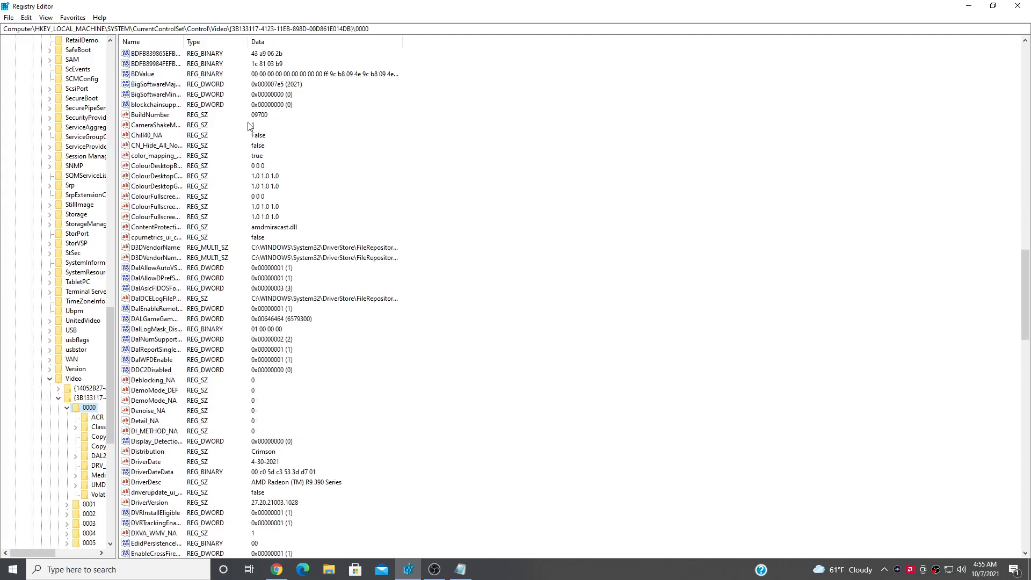
scroll(down, 3)
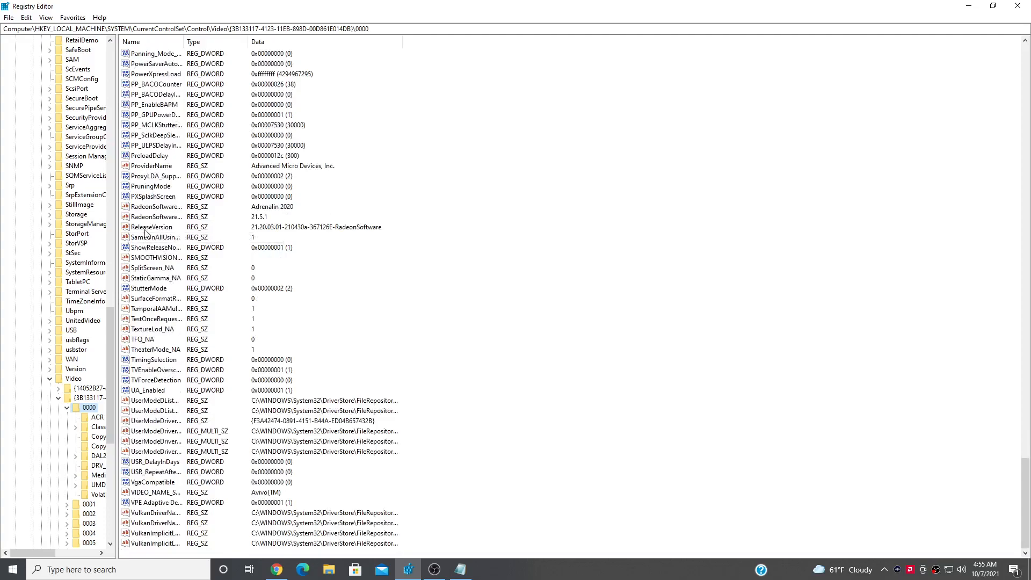
click(151, 227)
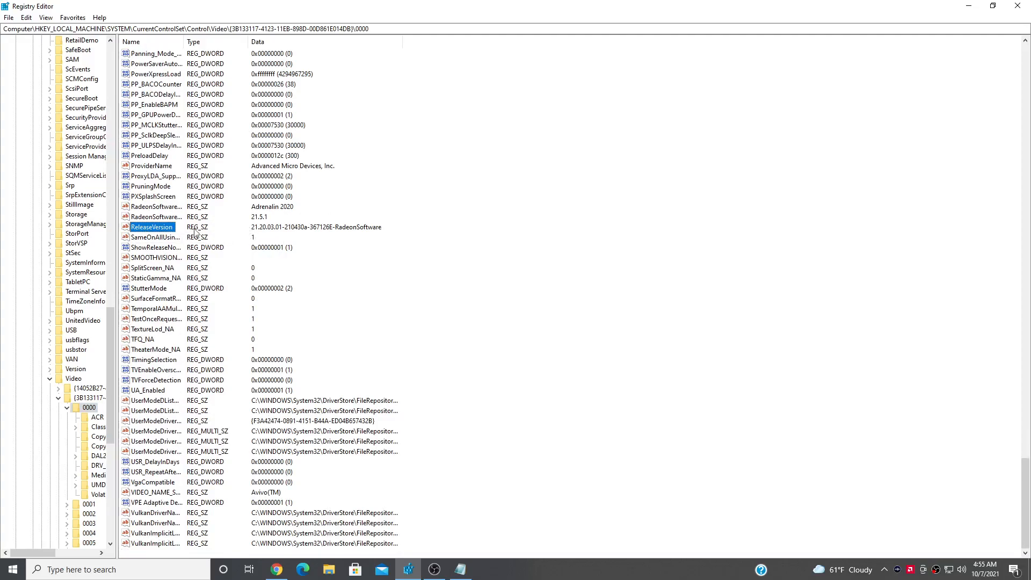
double_click(151, 227)
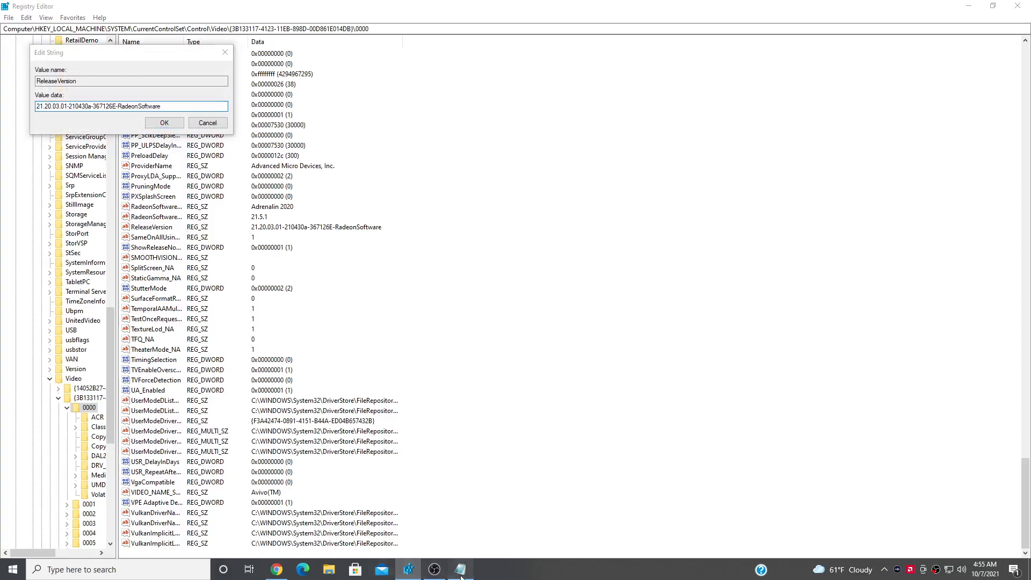
Change the ReleaseVersion data from 21.20 to 21.22.03.01-210430a-367126E-RadeonSoftware.
click(460, 569)
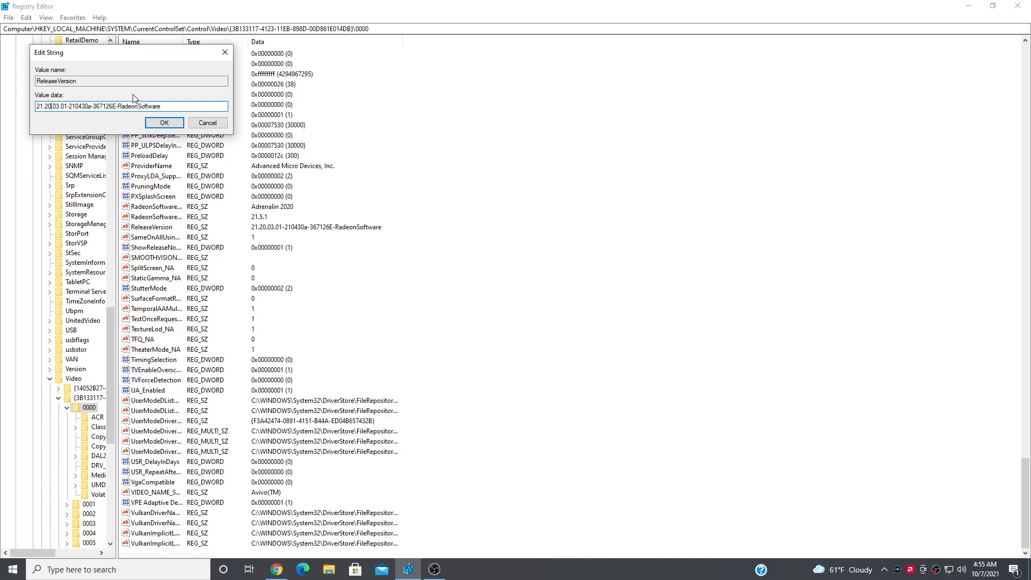
text(22)
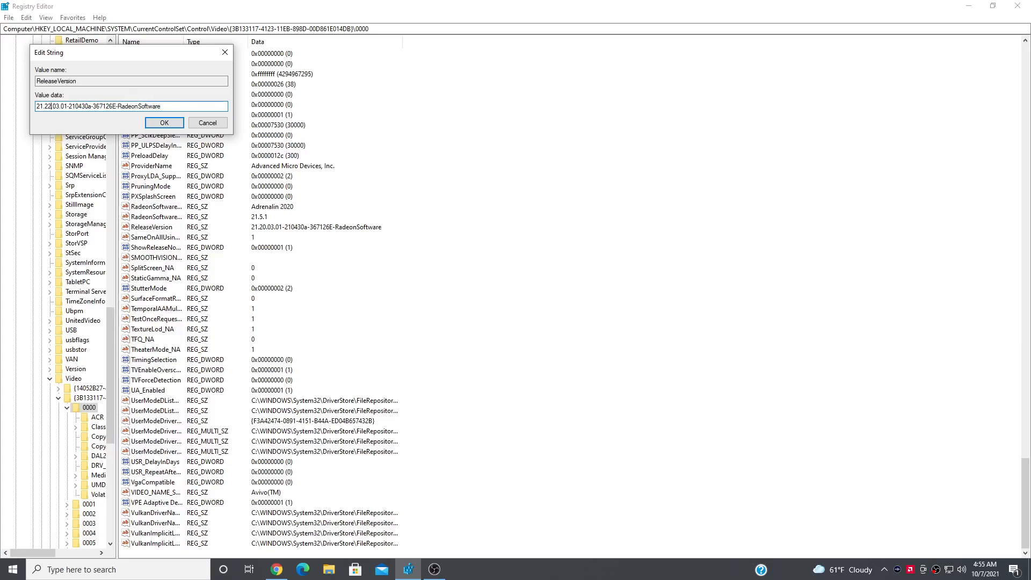
text(21.20)
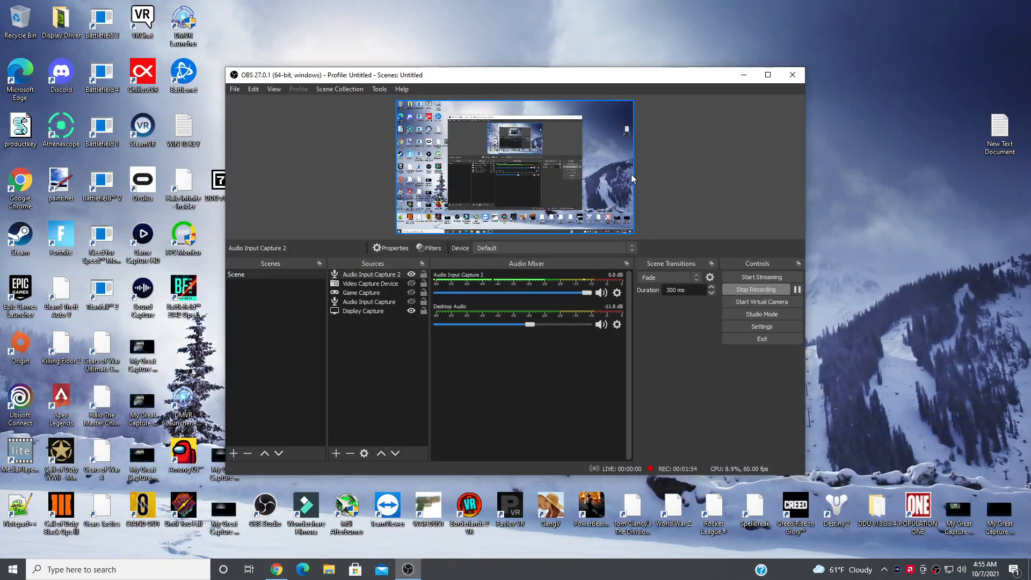
mouse_move(585, 151)
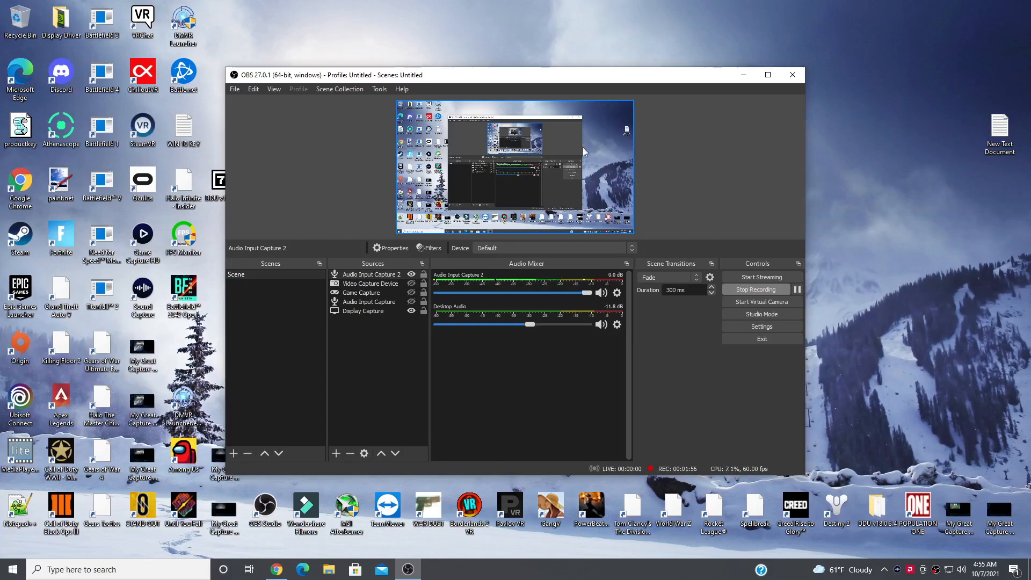
mouse_move(542, 209)
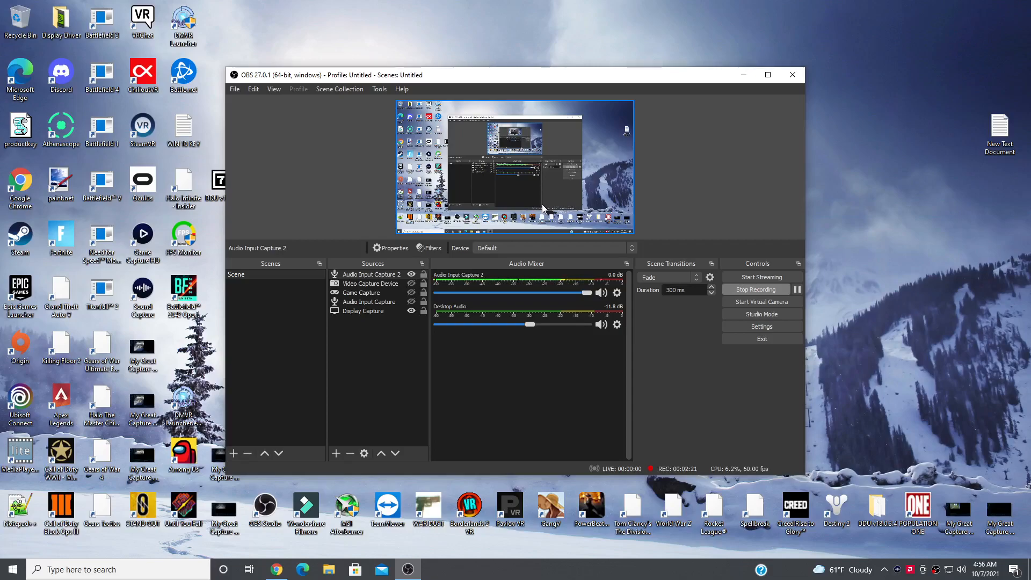
mouse_move(564, 318)
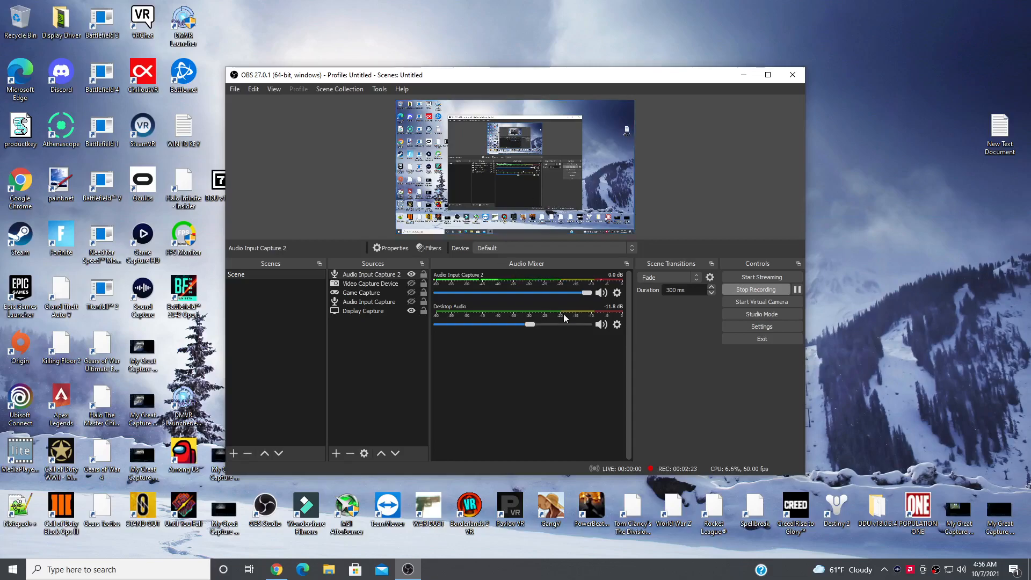
mouse_move(760, 277)
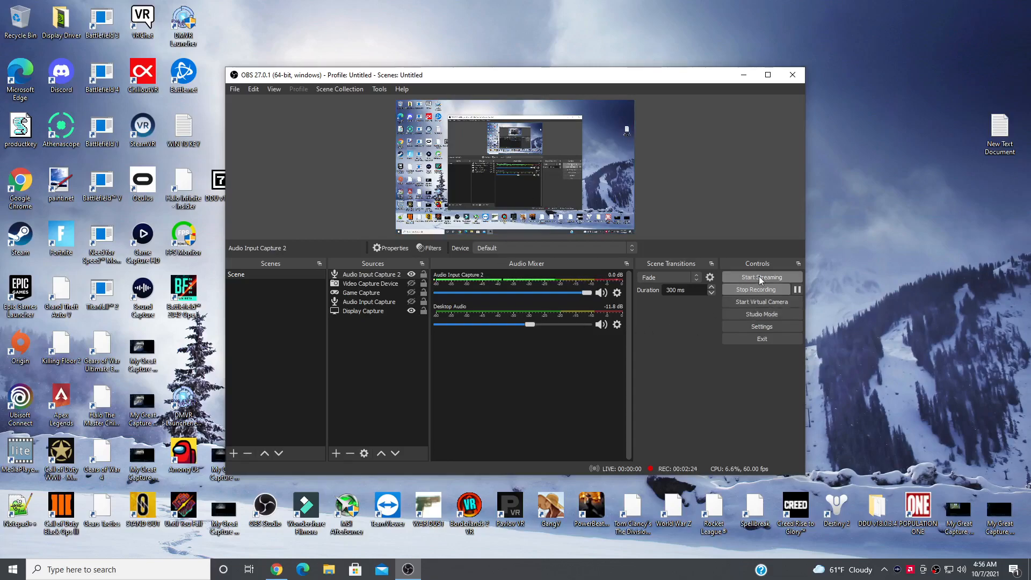